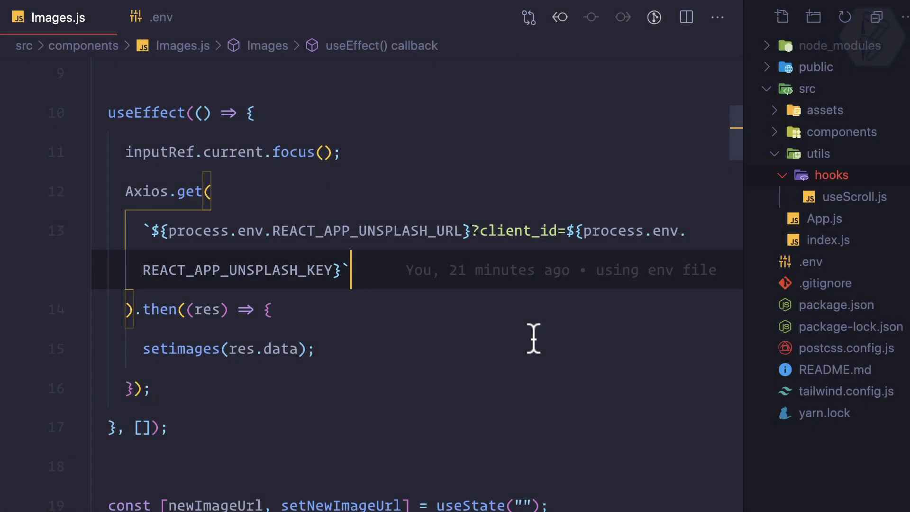
mouse_move(383, 319)
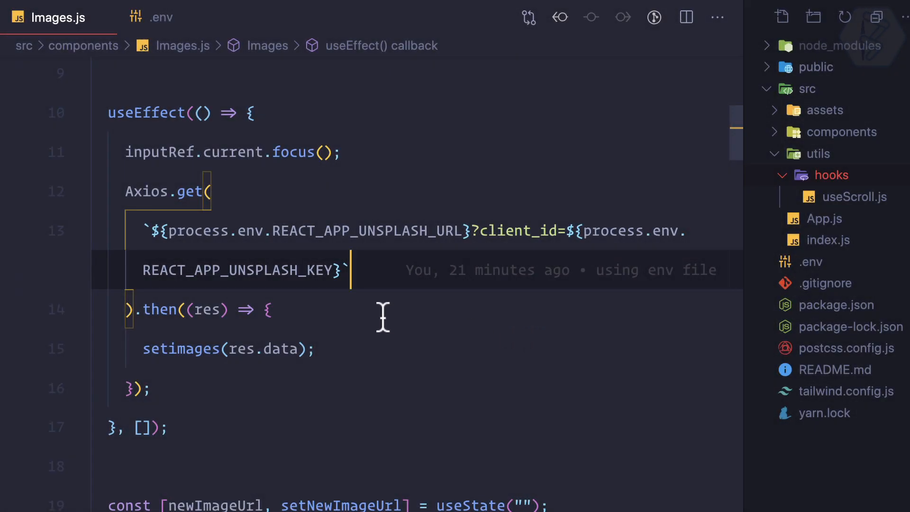
mouse_move(478, 310)
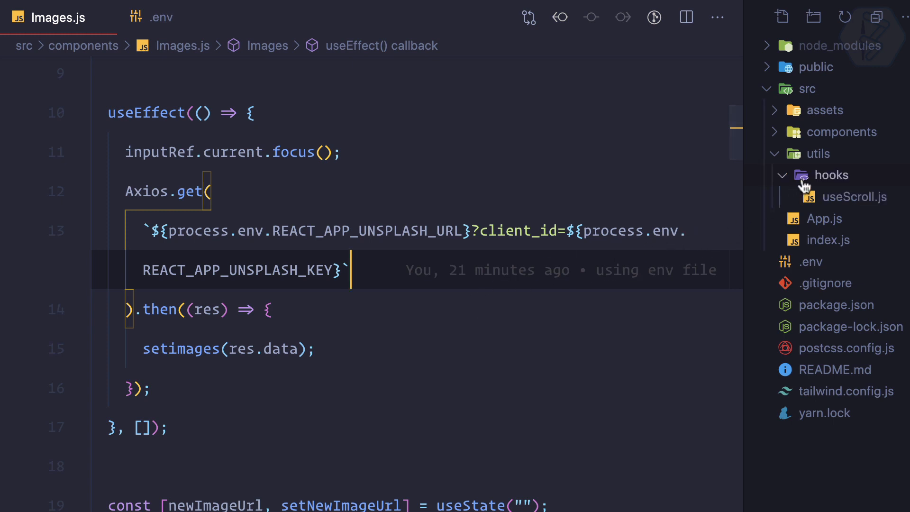
Create hooks/useFetchImage.js with a React import and an empty exported useFetchImage function
left_click(781, 16)
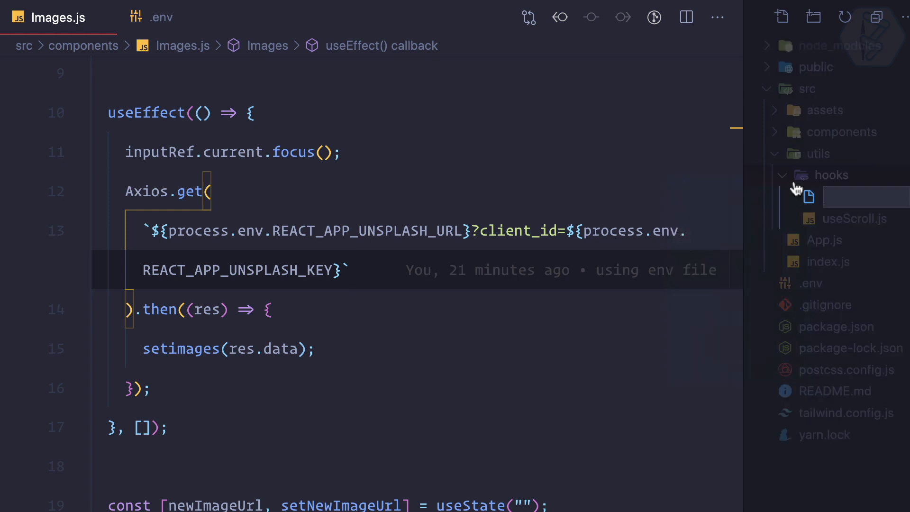
type("useFetchImage() {")
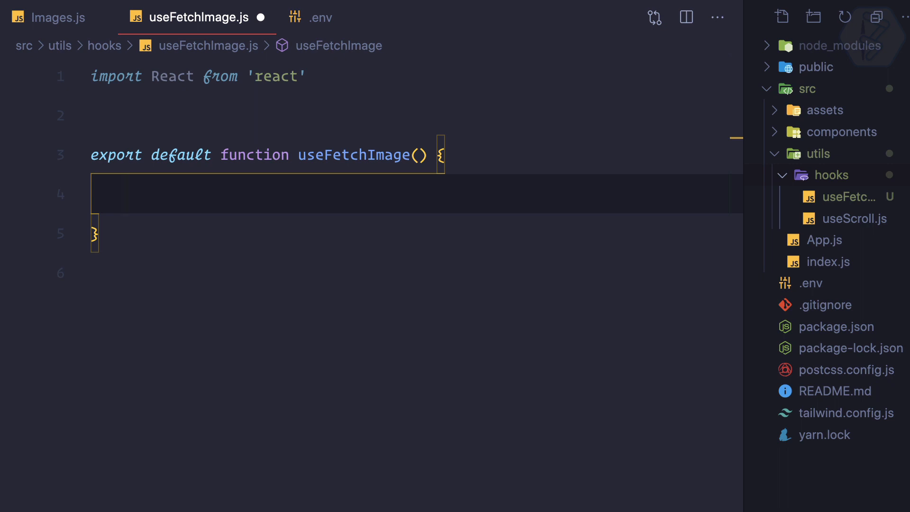
Cut the Axios Unsplash request from Images.js into useFetchImage and import Axios from 'axios'
left_click(57, 18)
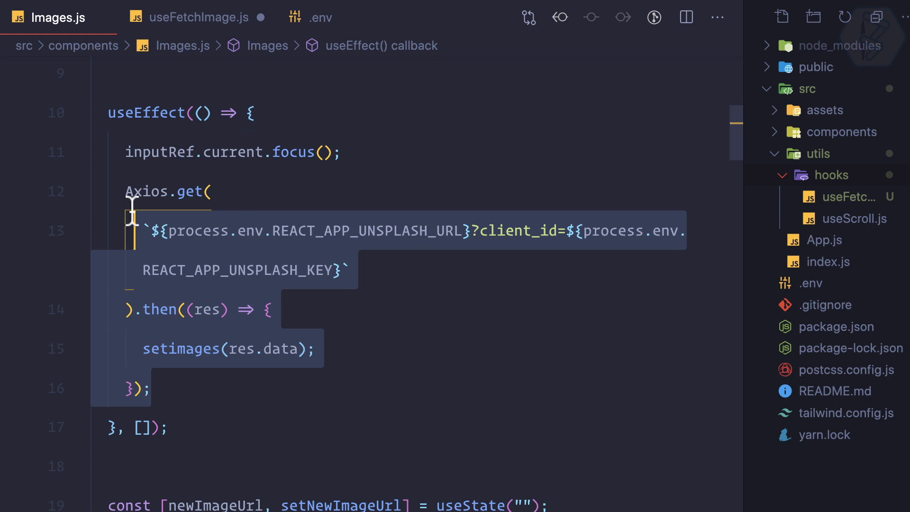
key("Delete")
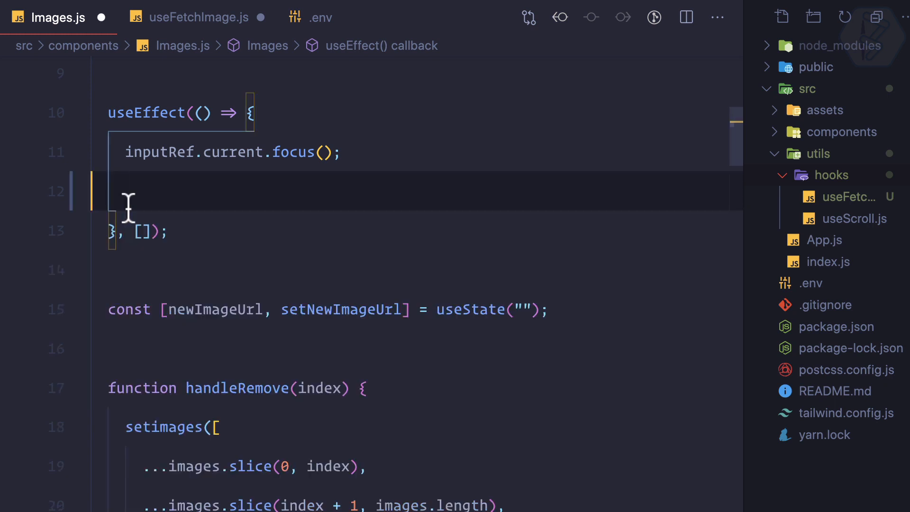
left_click(192, 18)
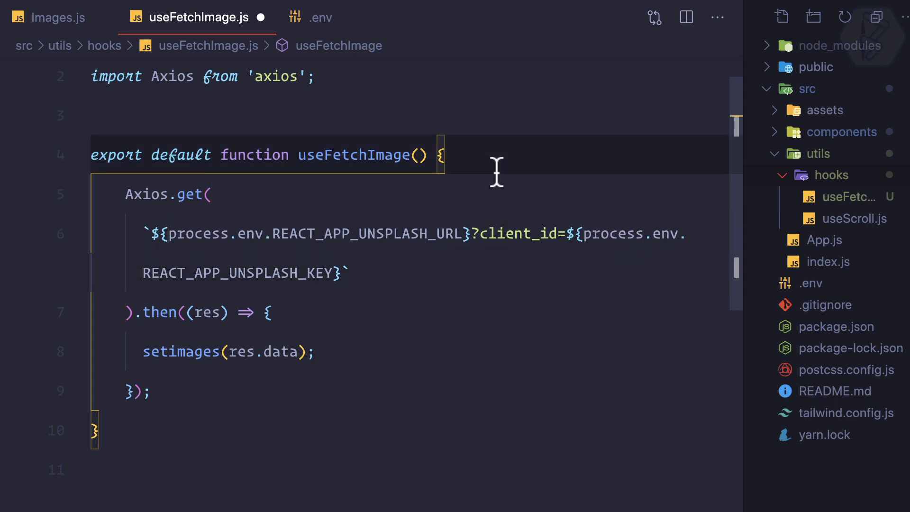
Define url and secret constants from process.env and use them in the request template string
type("cn")
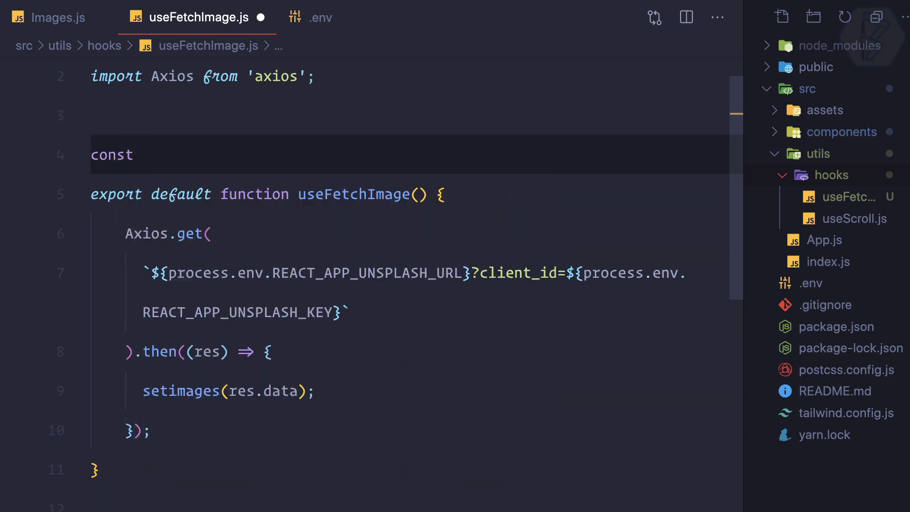
type("url = process.env.REACT_APP_UNSPLASH_URL")
type("const")
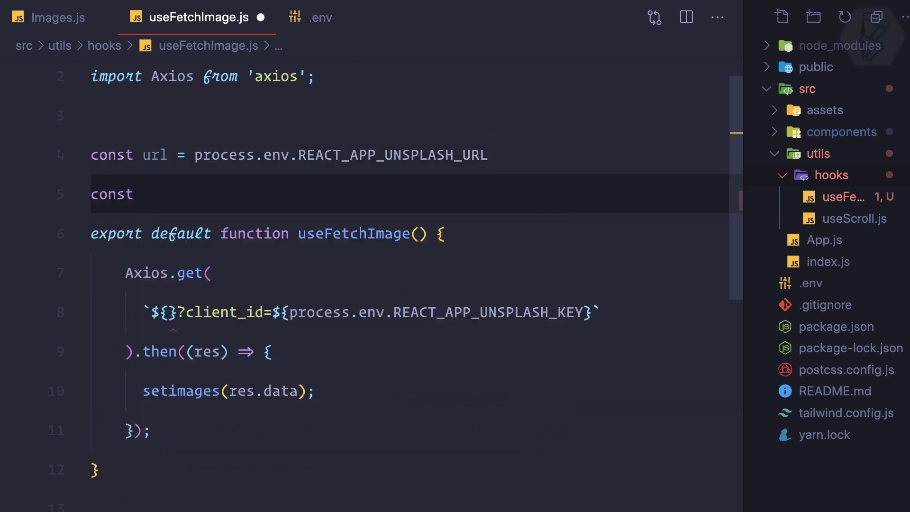
type("secret =")
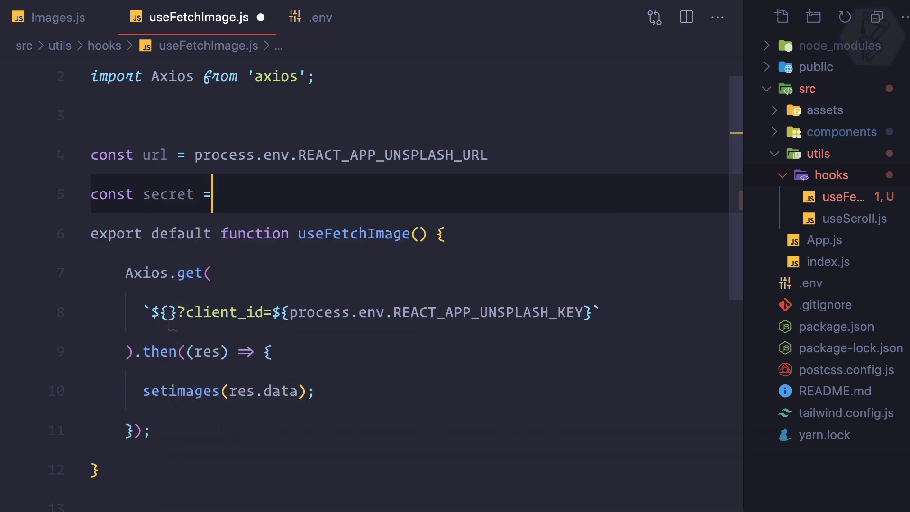
type("process.env.REACT_APP_UNSPLASH_KEY")
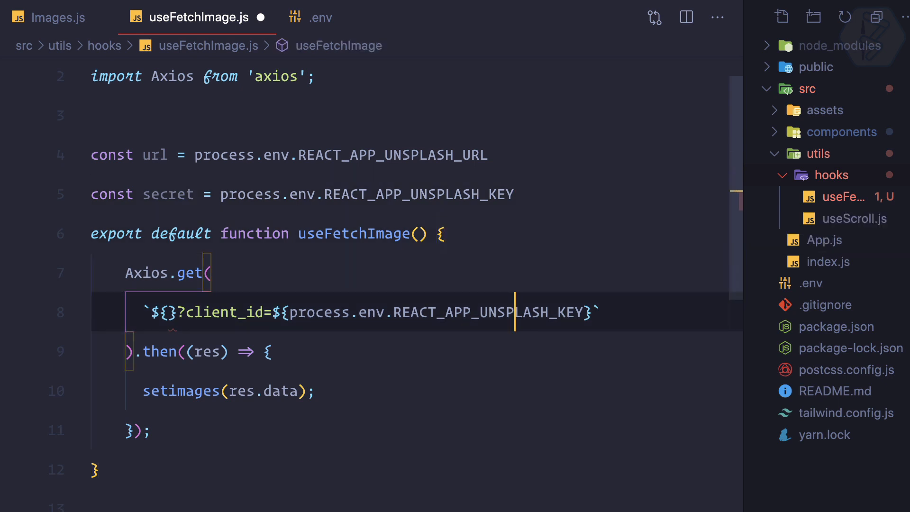
type("url")
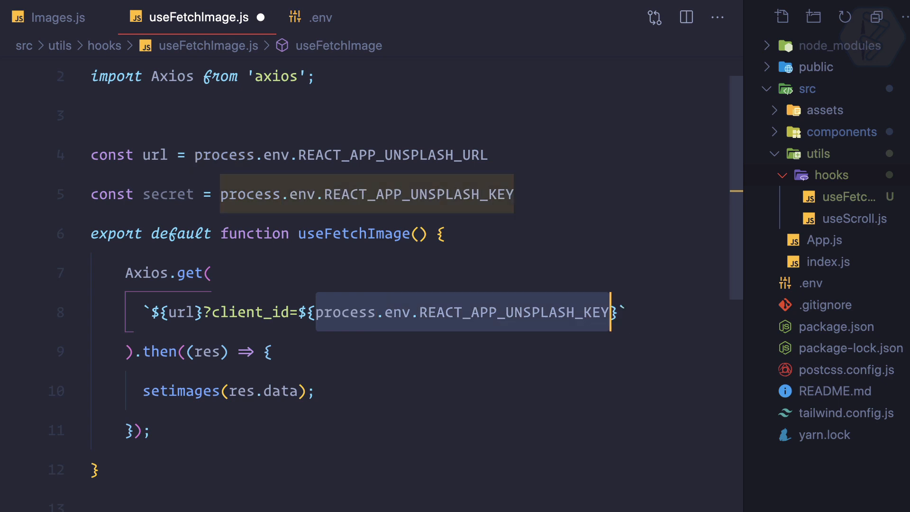
type("secret}`).then((res) => {")
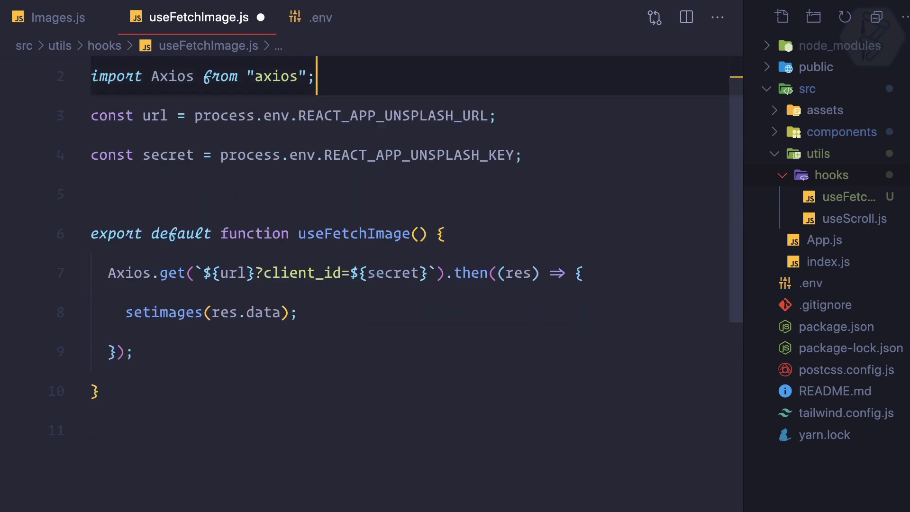
key("Enter")
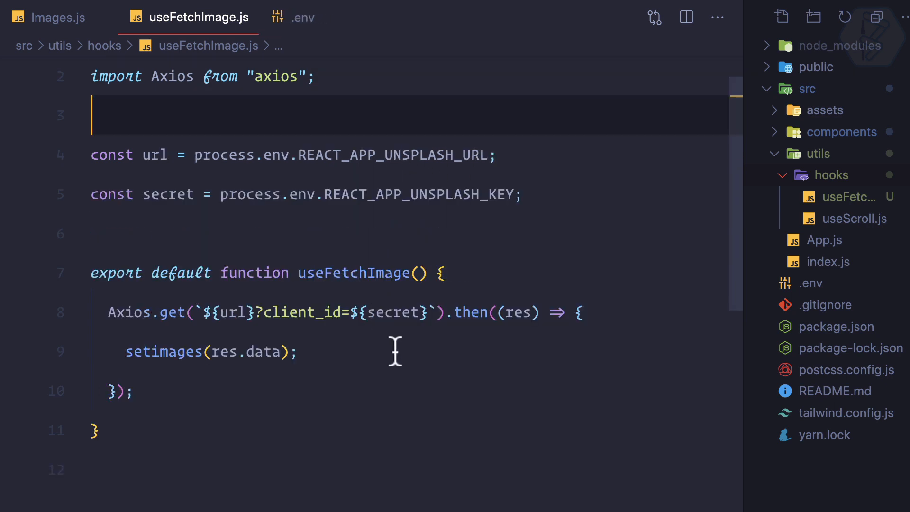
Declare [images, setImages] with useState([]), import useState, and store the response via setImages
double_click(163, 352)
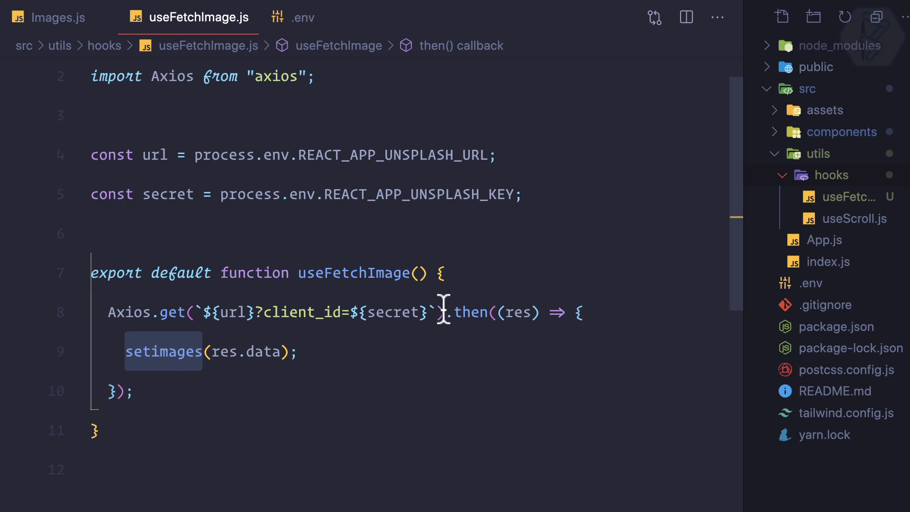
type("use")
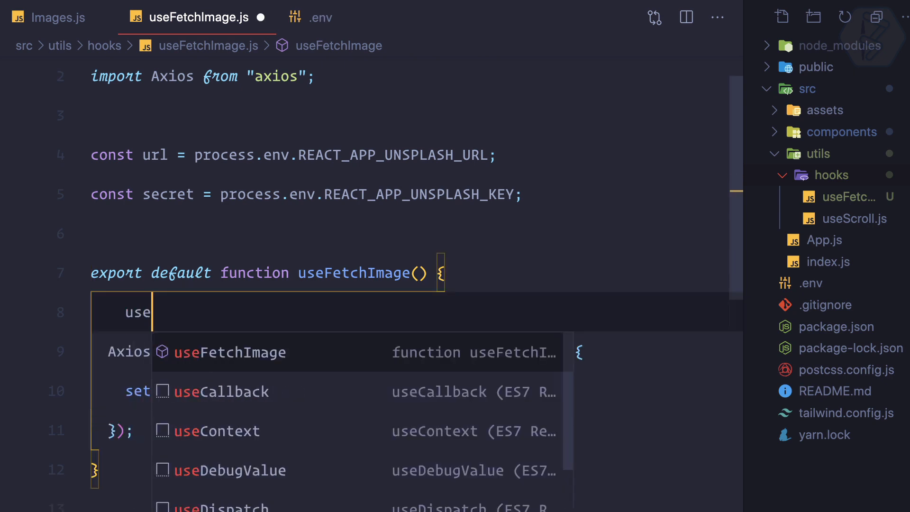
type("State(initialState")
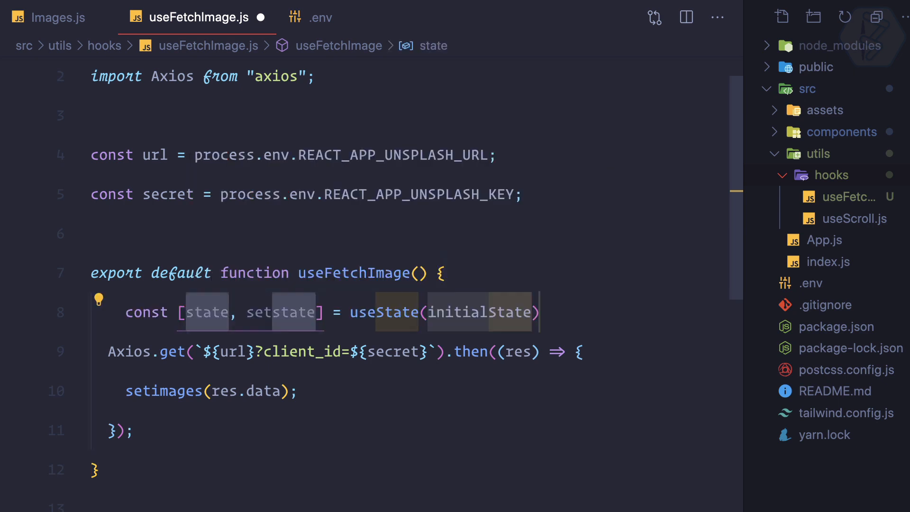
type("data")
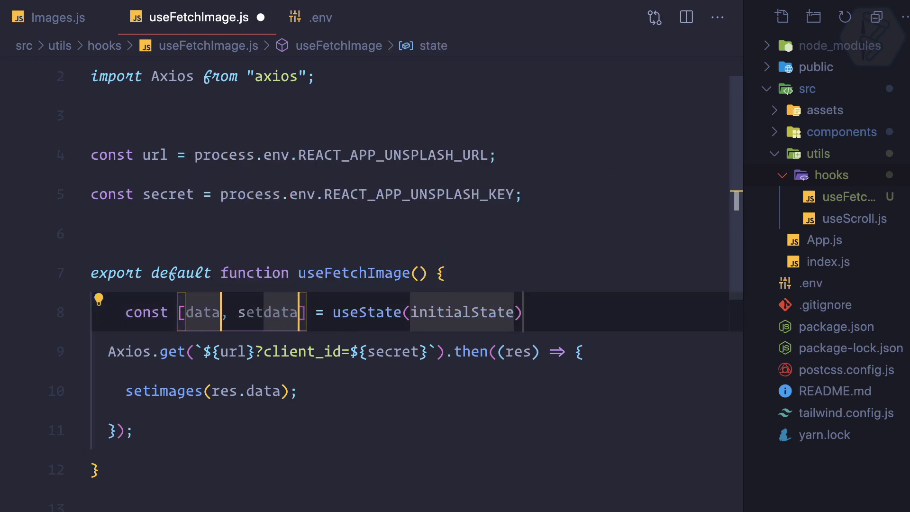
type("images")
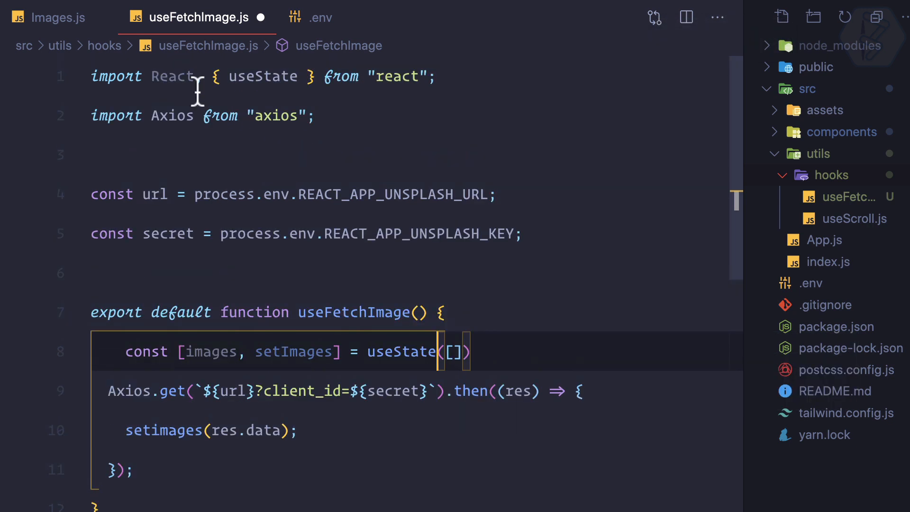
scroll("down", 3)
type("I")
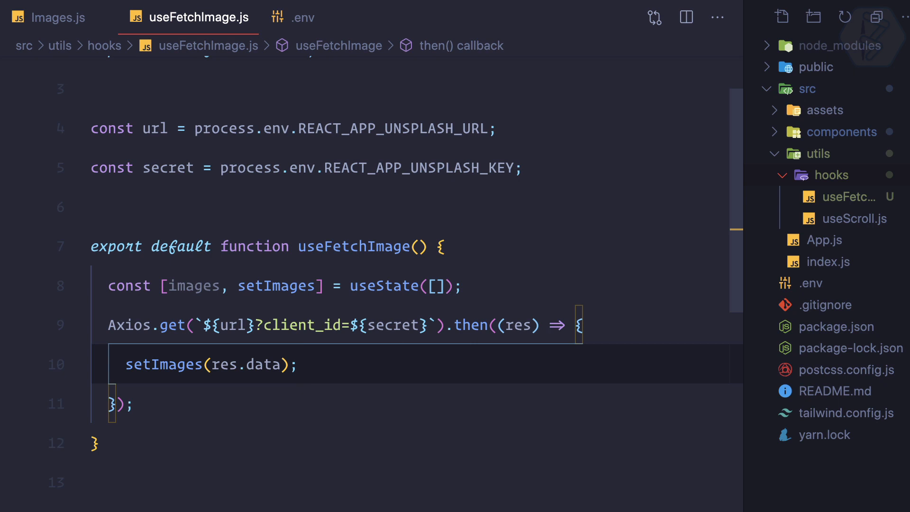
End the useFetchImage function body with return images;
type("return")
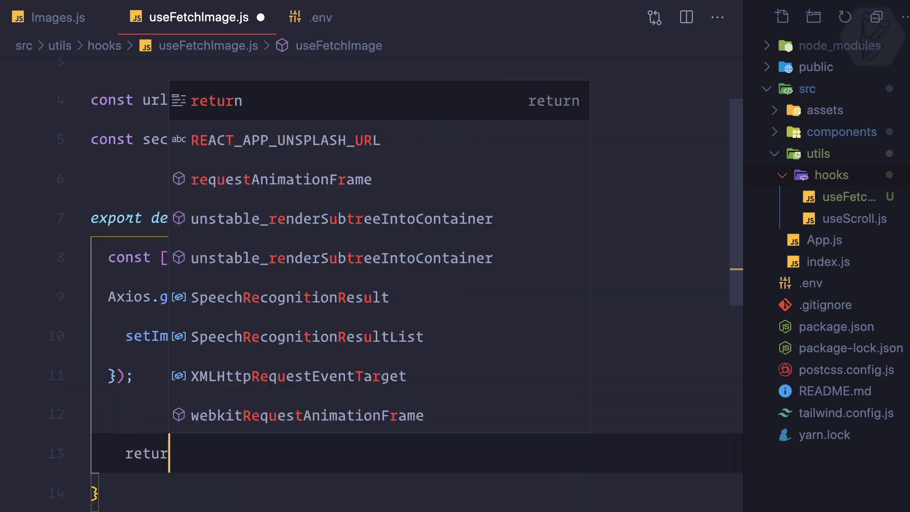
type("images;")
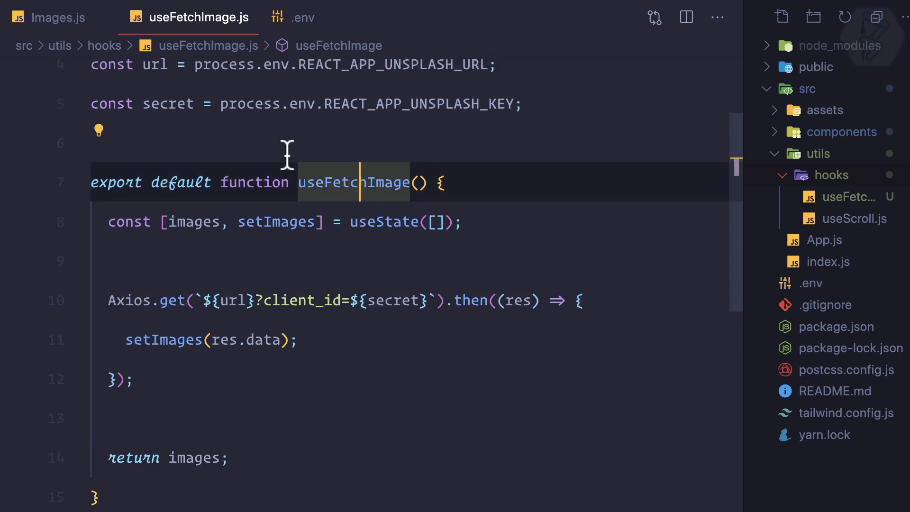
left_click(52, 17)
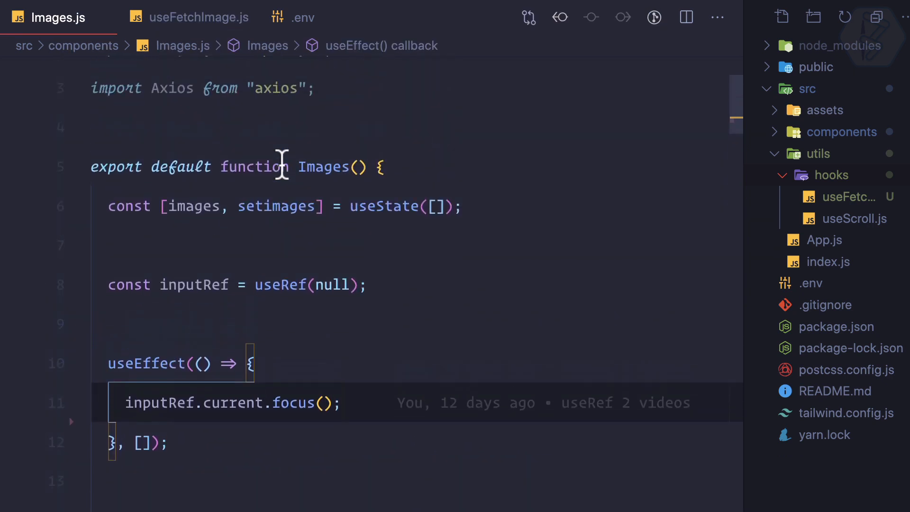
mouse_move(338, 286)
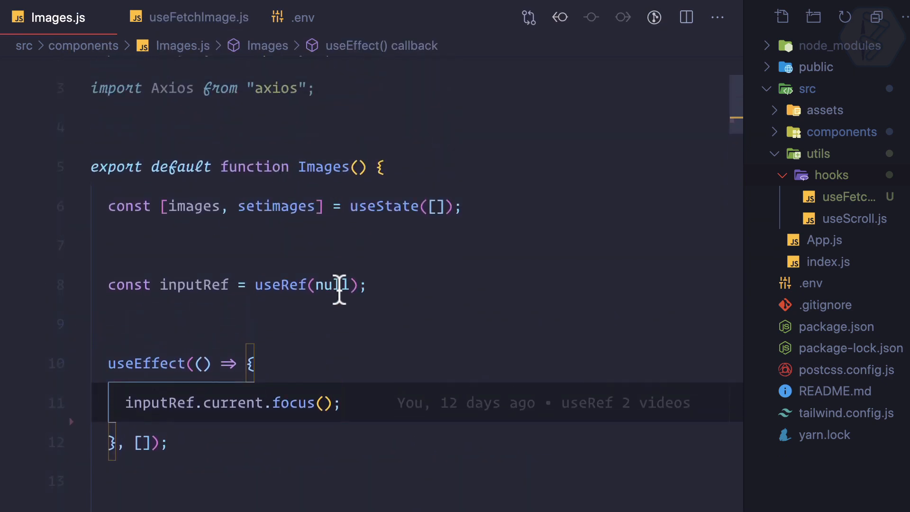
Replace the Images state with const images = useFetchImage(), auto-importing the hook from utils/hooks
left_click(197, 17)
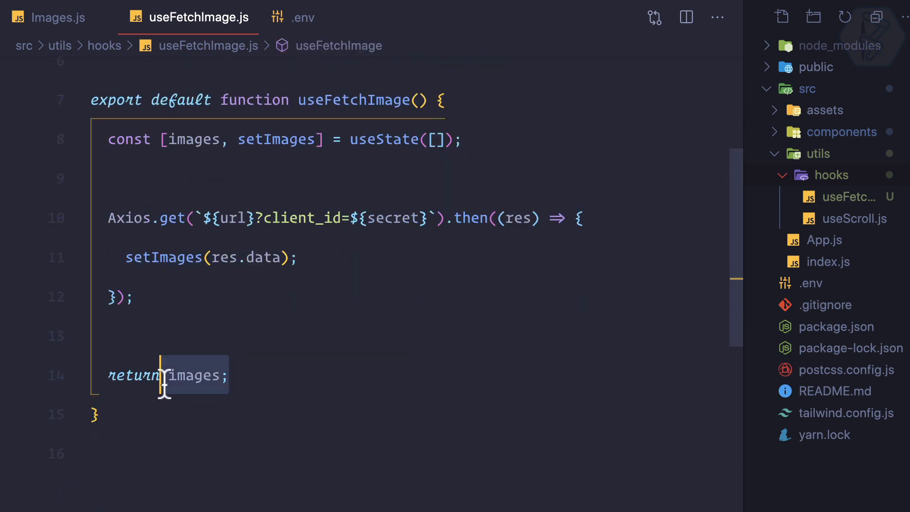
left_click(53, 19)
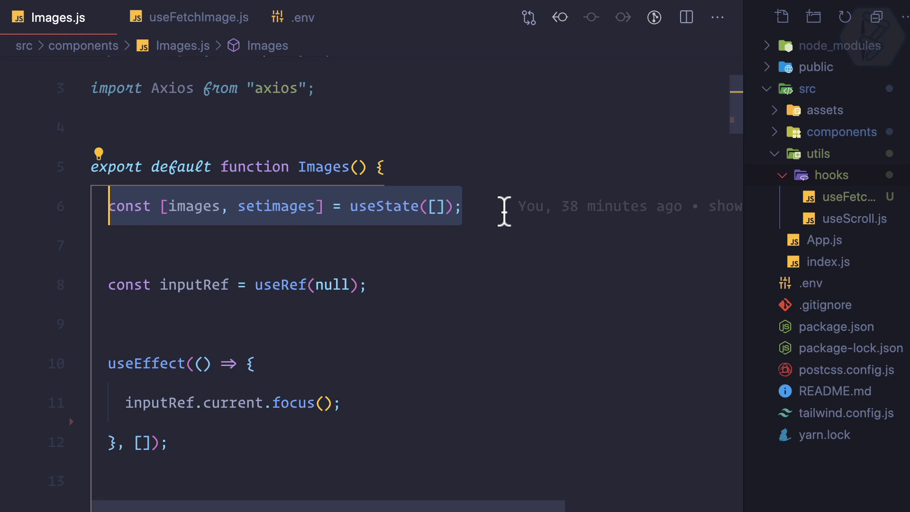
key("Delete")
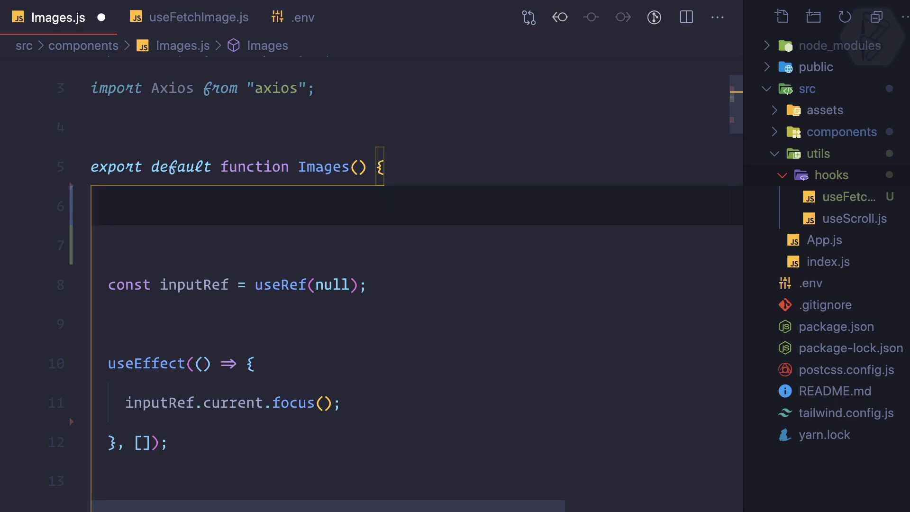
type("const images")
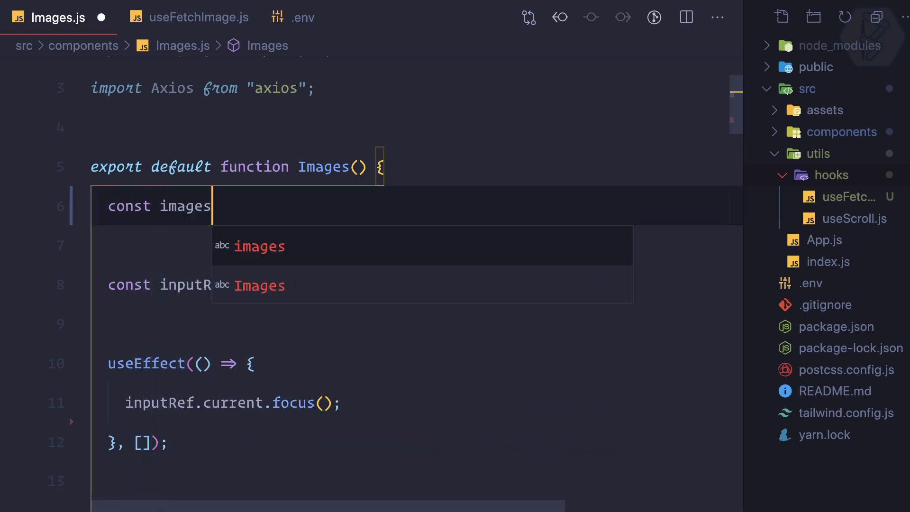
type("= useF")
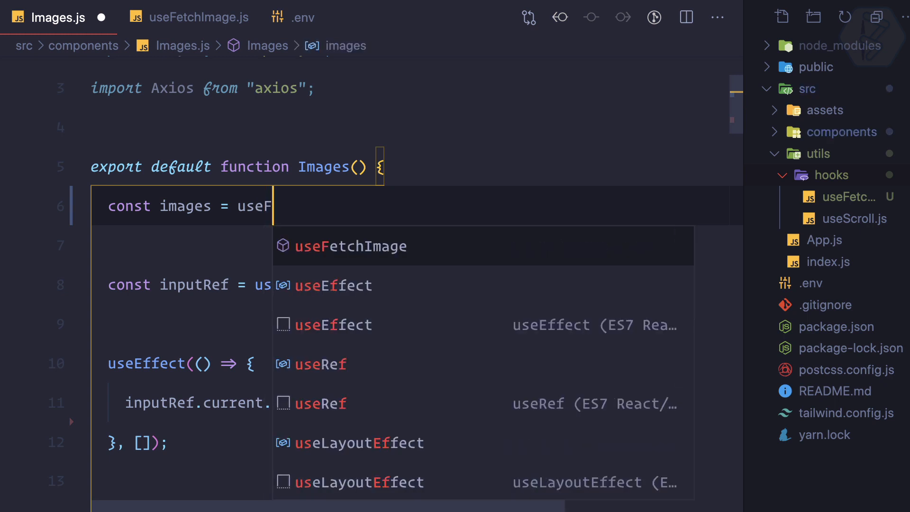
left_click(350, 246)
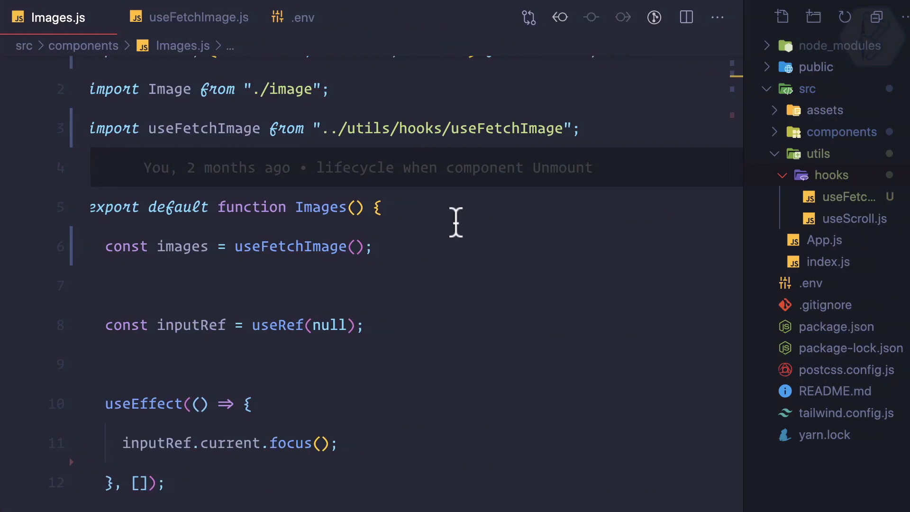
scroll("down", 3)
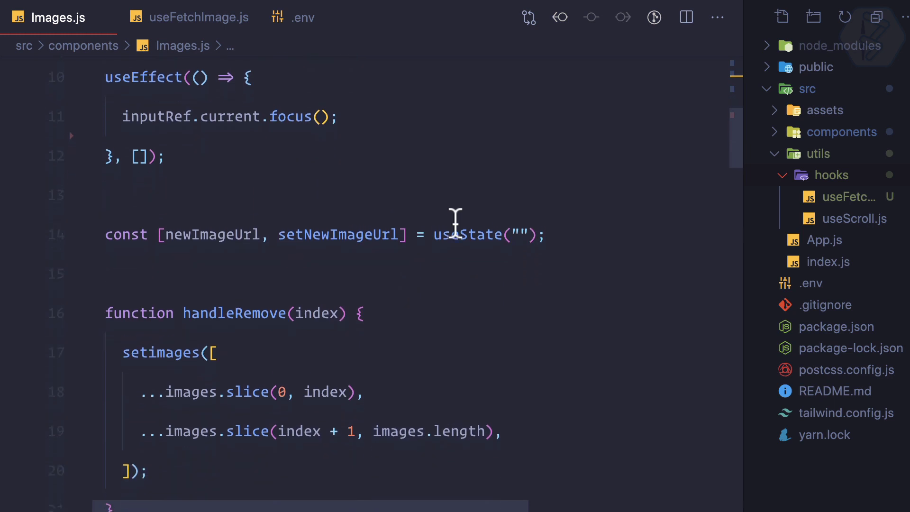
scroll("down", 3)
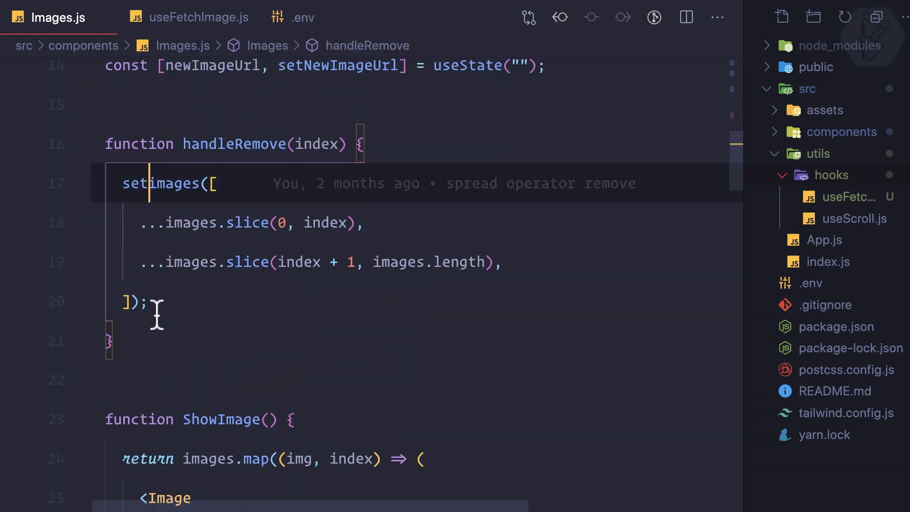
mouse_move(162, 339)
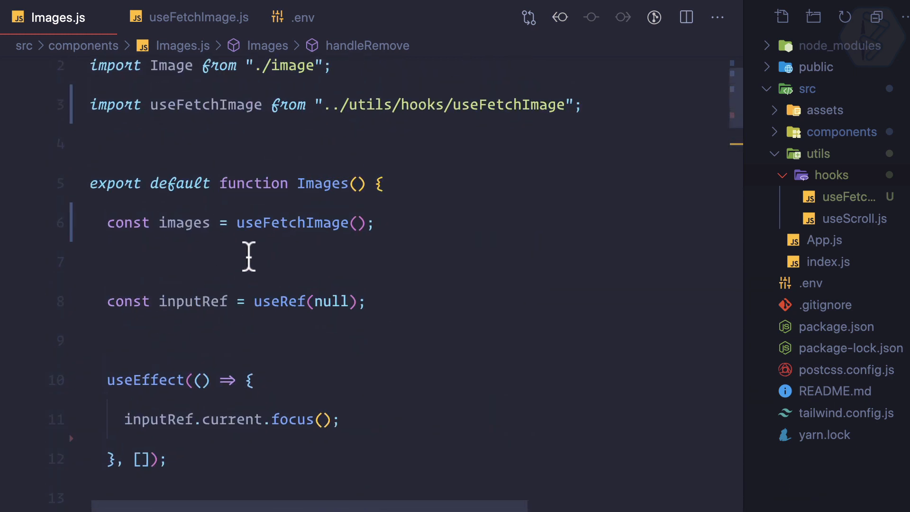
Return [images, setImages] from useFetchImage and destructure both in Images.js
left_click(192, 18)
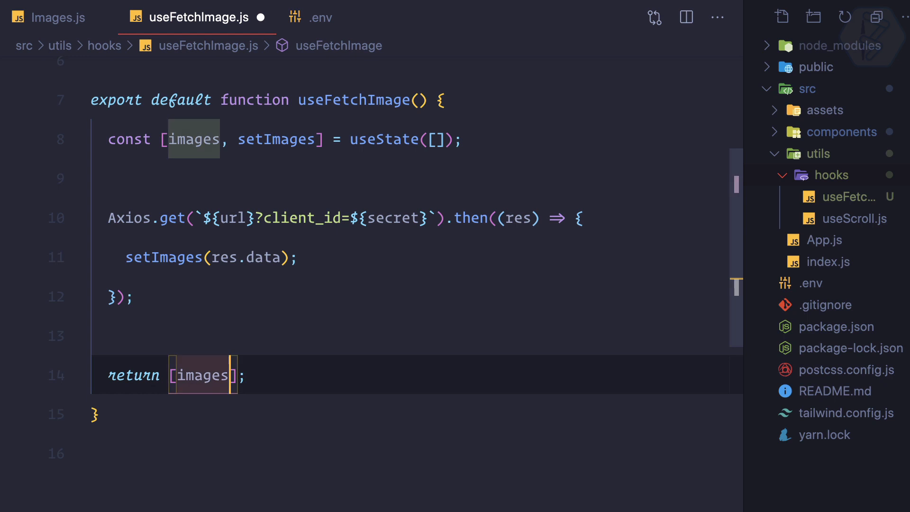
type(",se")
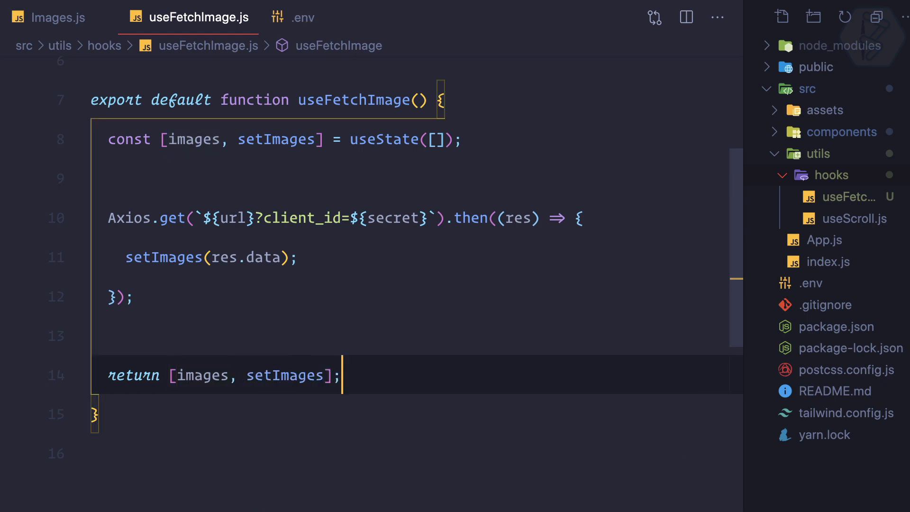
left_click(53, 19)
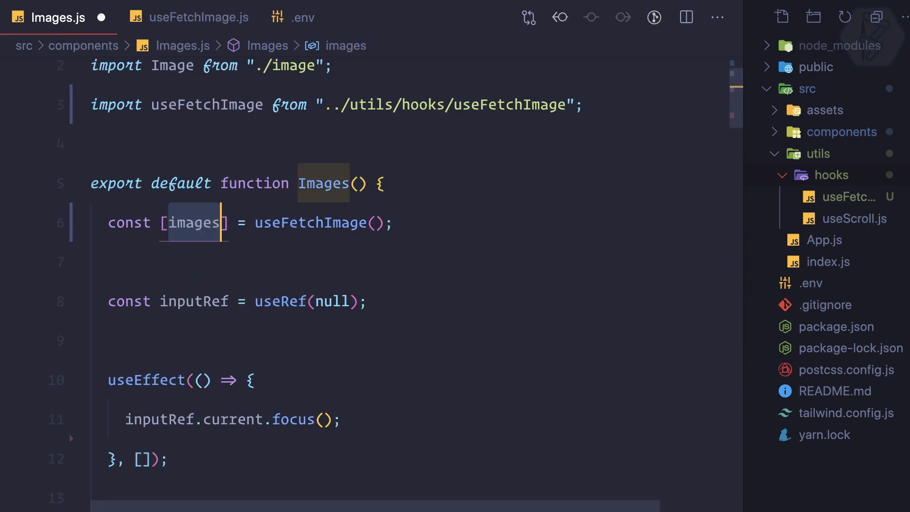
type(",")
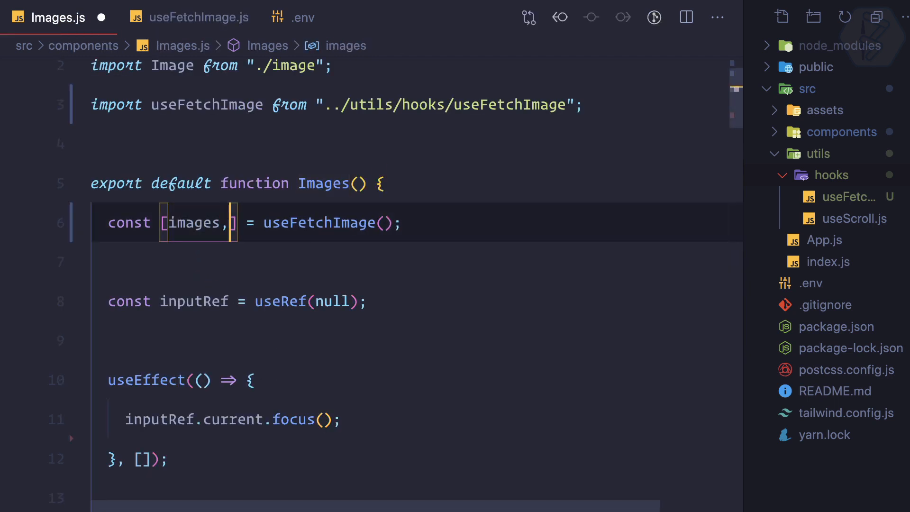
type("setO")
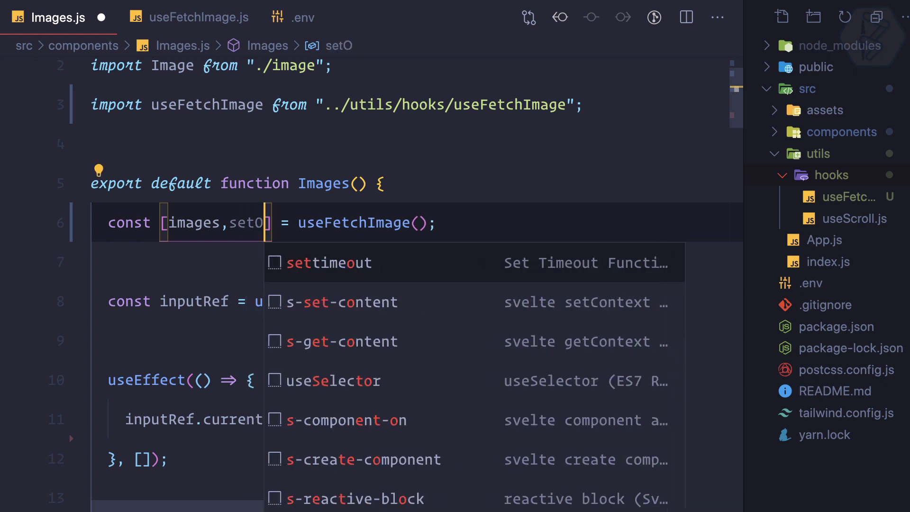
type("Ima")
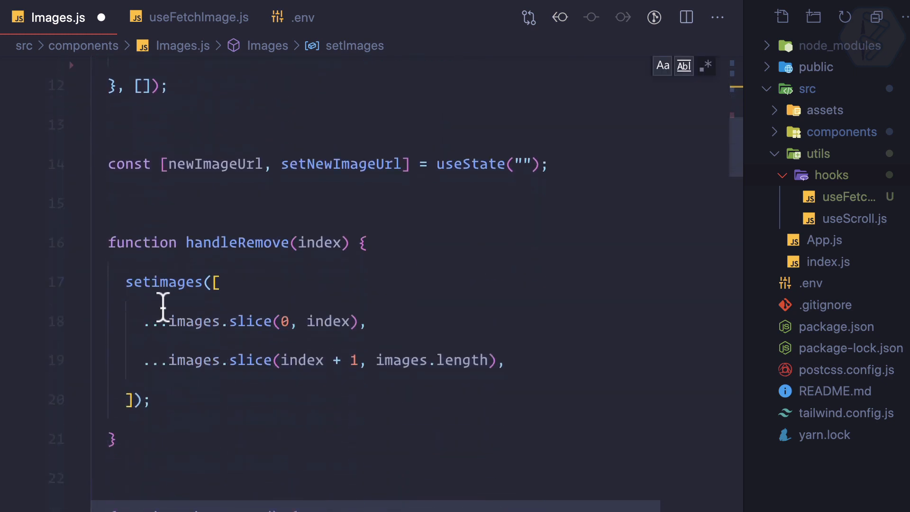
double_click(164, 284)
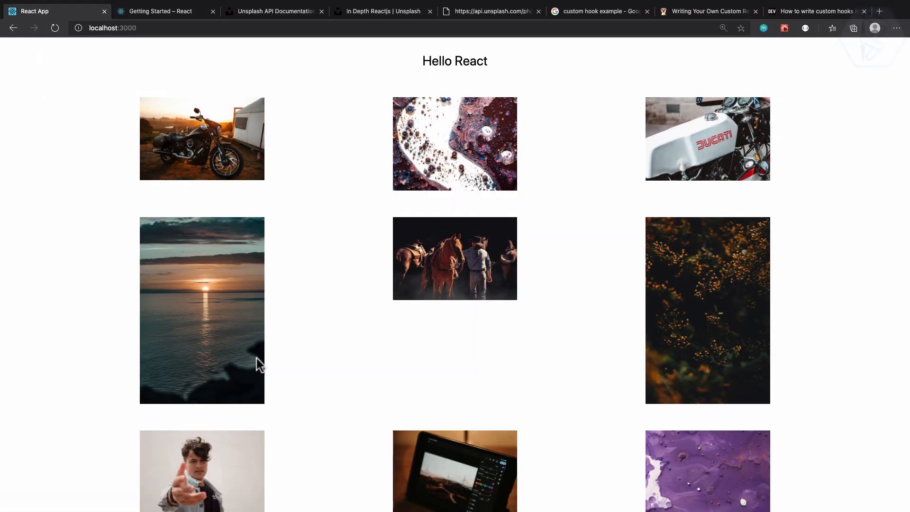
Open Edge DevTools with F12 and show the Network panel for the localhost:3000 gallery
scroll("down", 3)
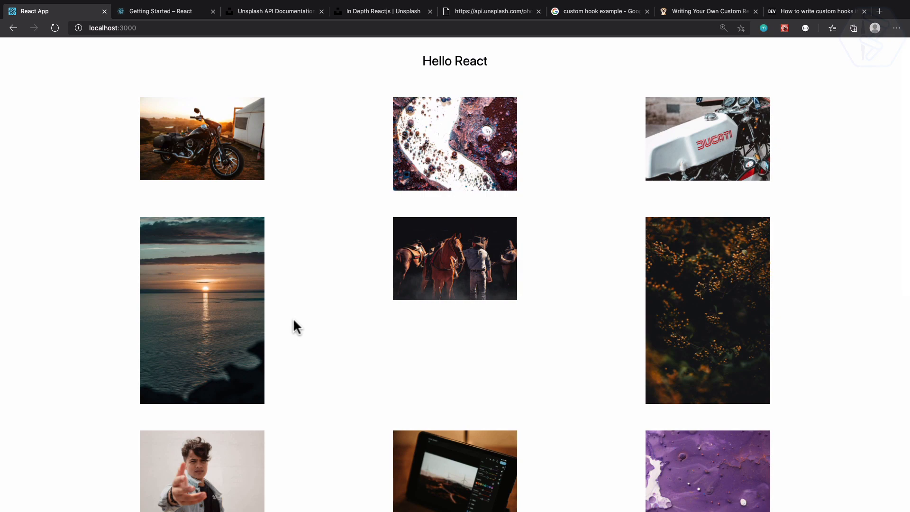
key("F12")
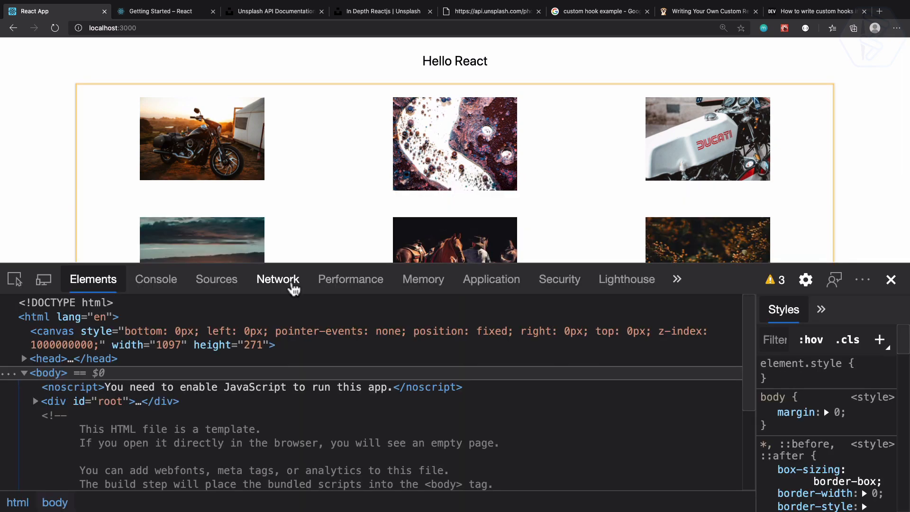
left_click(278, 280)
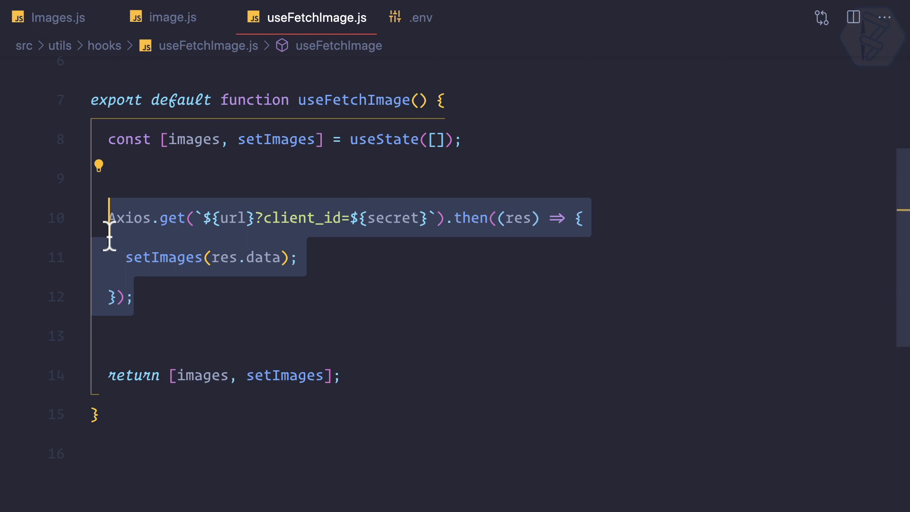
mouse_move(158, 314)
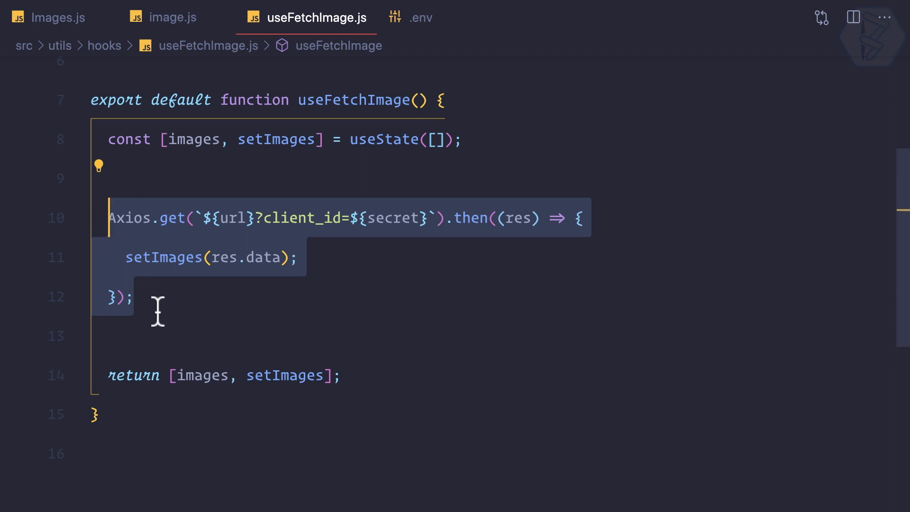
Wrap the Axios.get block in useEffect(() => { ... }, []) inside useFetchImage
type("use")
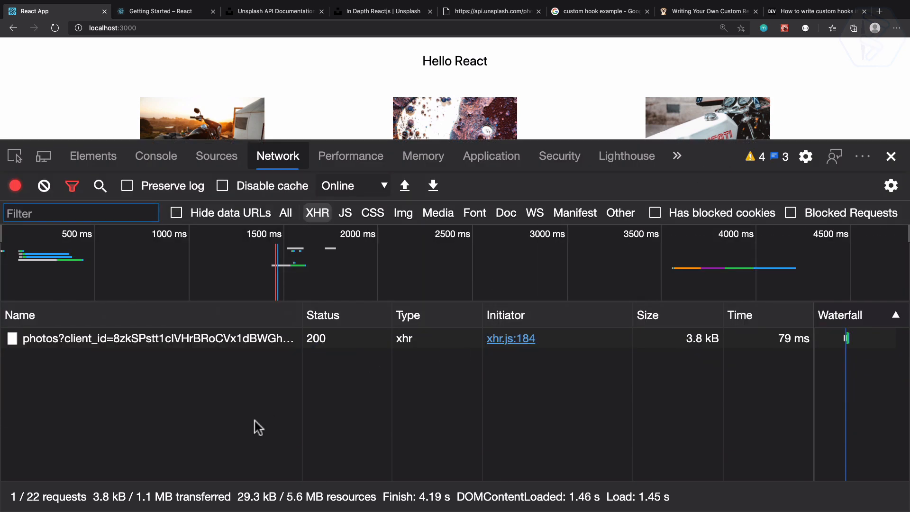
mouse_move(713, 176)
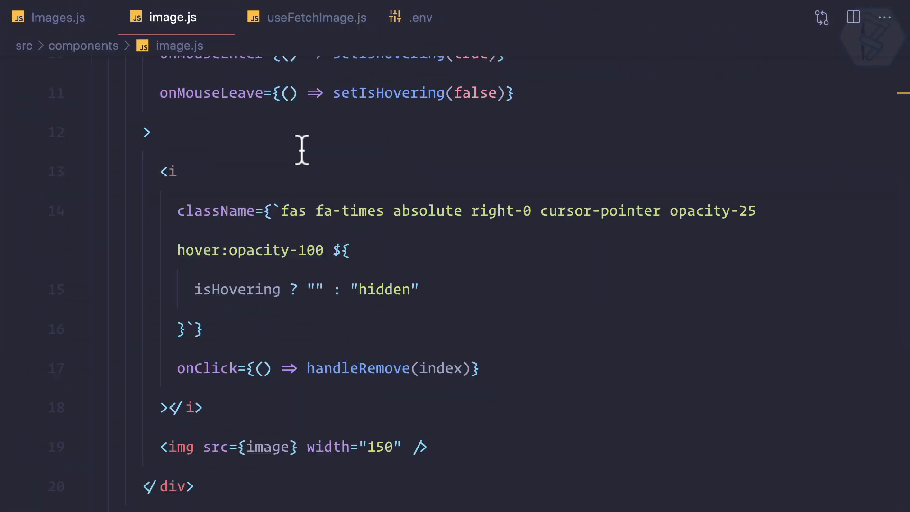
Glance at useFetchImage.js, then scroll through the Images component in Images.js
left_click(52, 17)
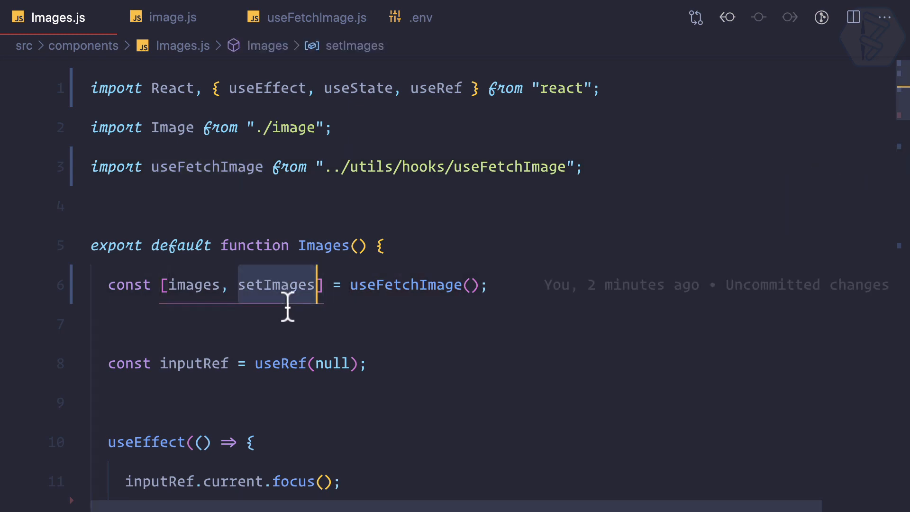
left_click(315, 17)
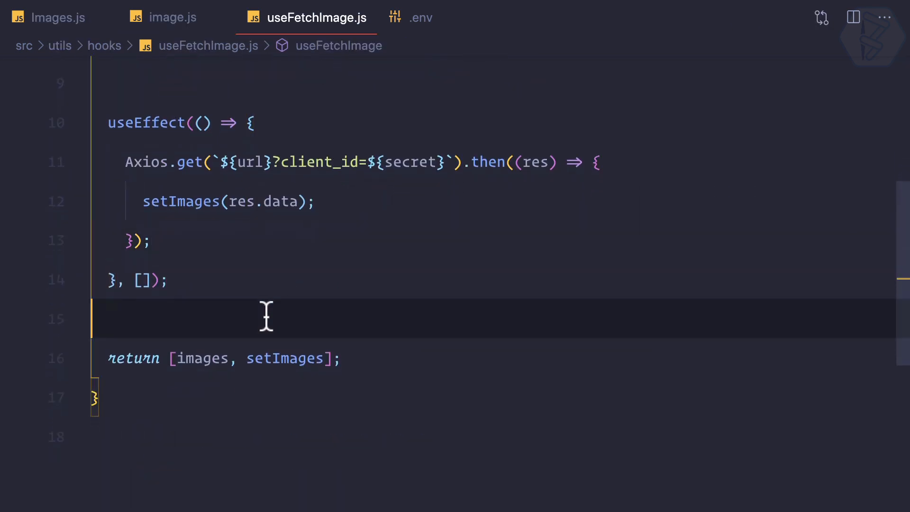
left_click(54, 17)
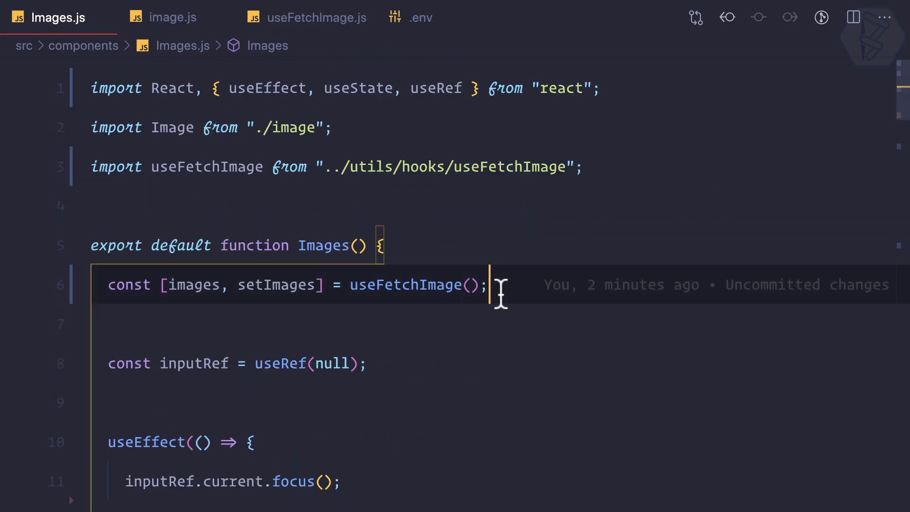
scroll("down", 3)
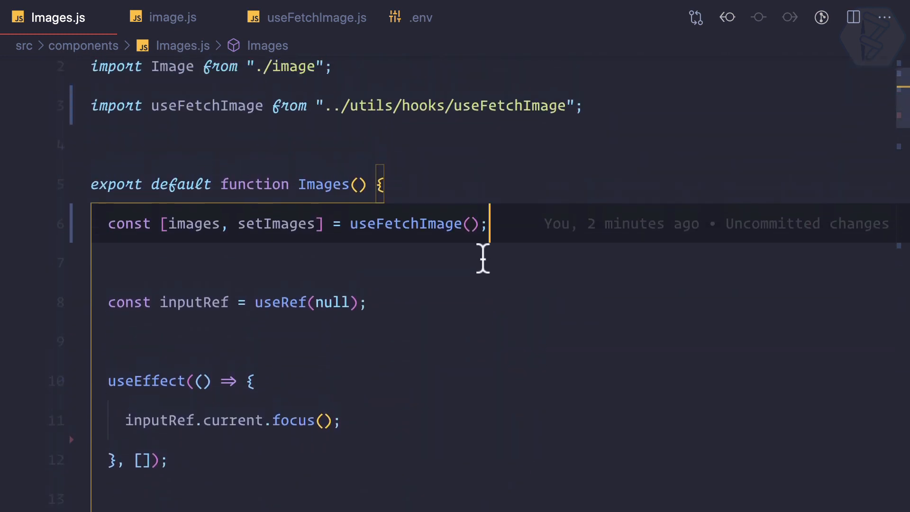
mouse_move(409, 224)
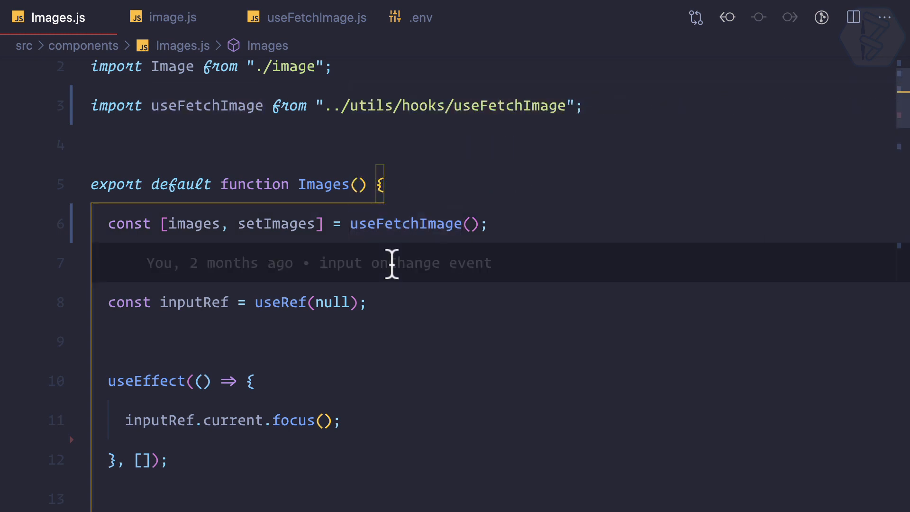
scroll("down", 3)
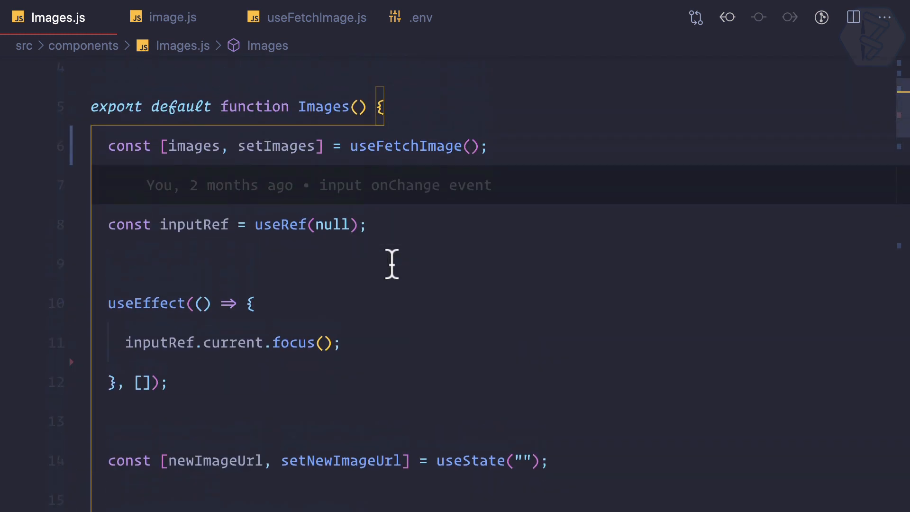